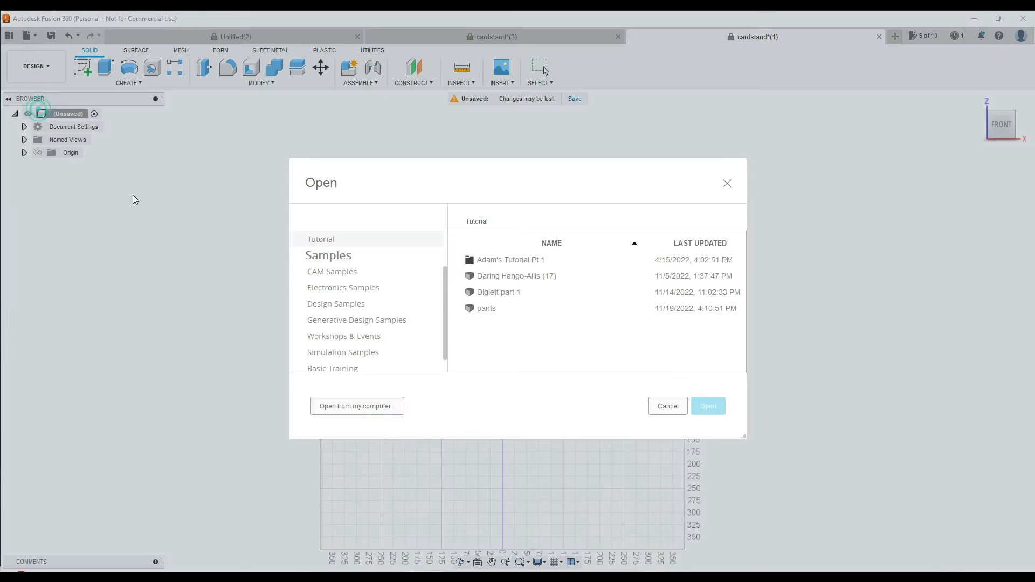
Bring the cardstand STL from Downloads into the design as a mesh body.
left_click(357, 406)
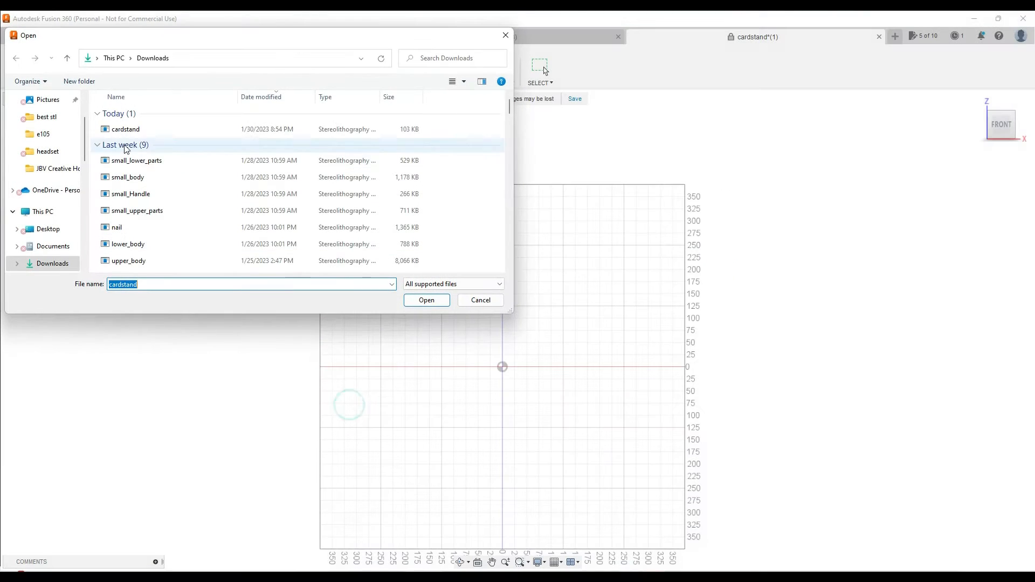
left_click(425, 300)
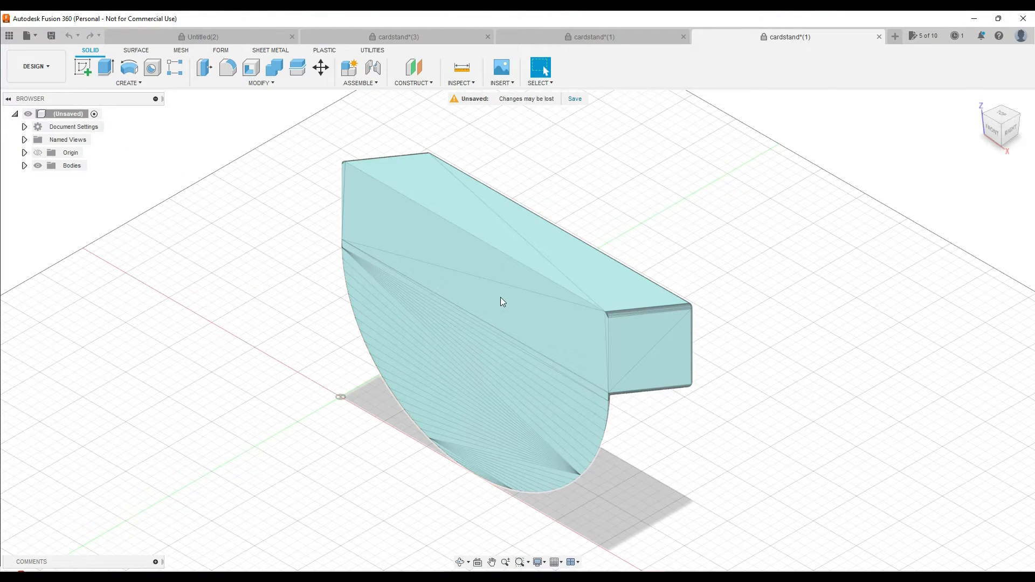
Rotate the cardstand body 90 degrees about the X axis with Move/Copy so it stands upright.
left_click(321, 67)
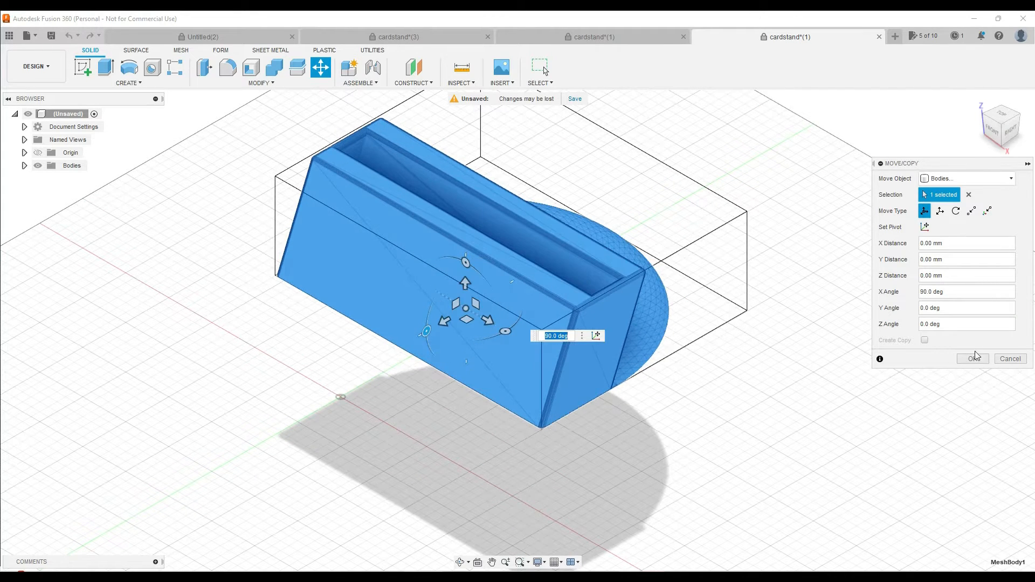
left_click(972, 358)
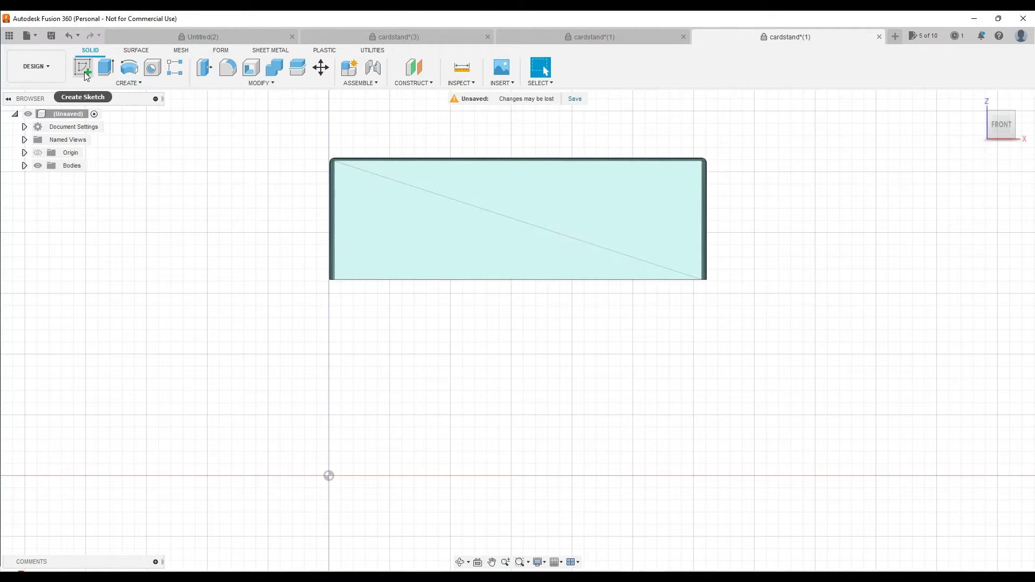
Begin a new sketch on the stand's front face and review the sketch shape options.
left_click(82, 68)
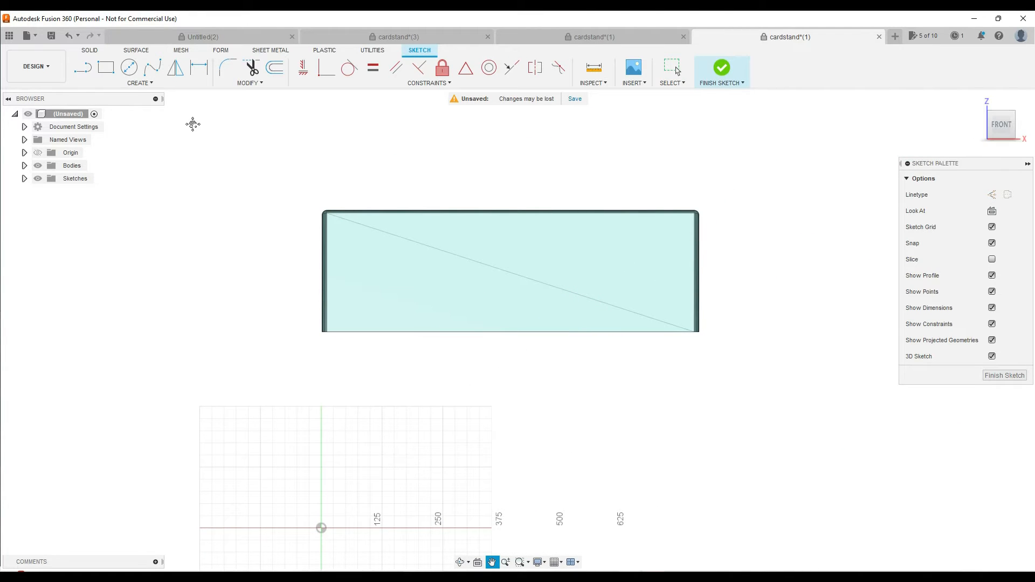
left_click(138, 82)
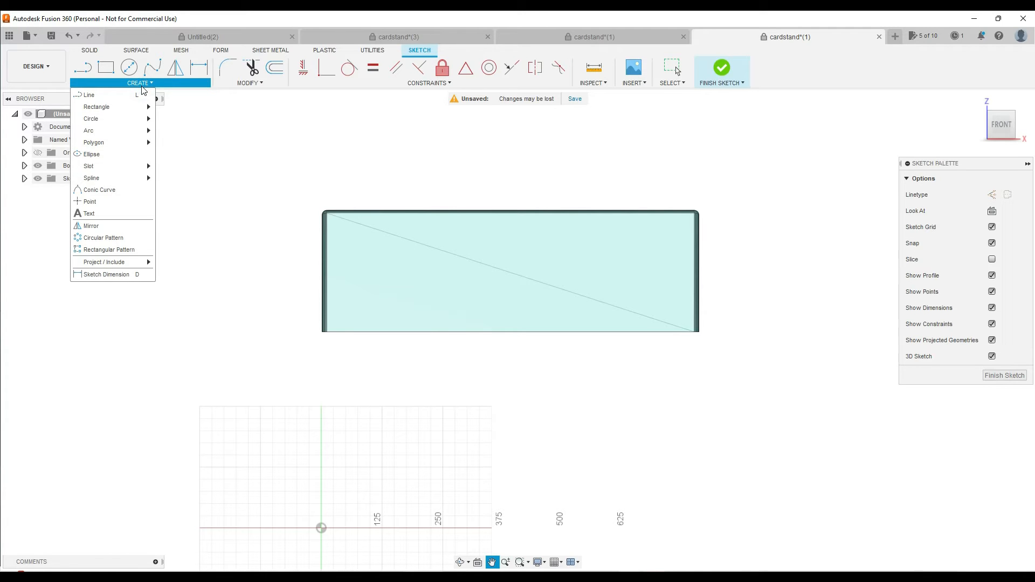
left_click(249, 83)
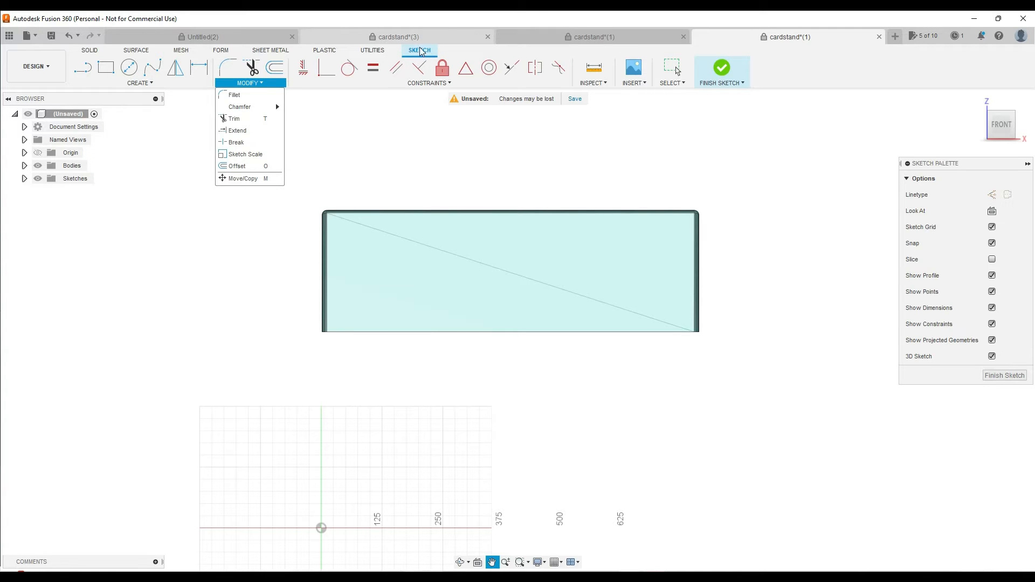
left_click(139, 82)
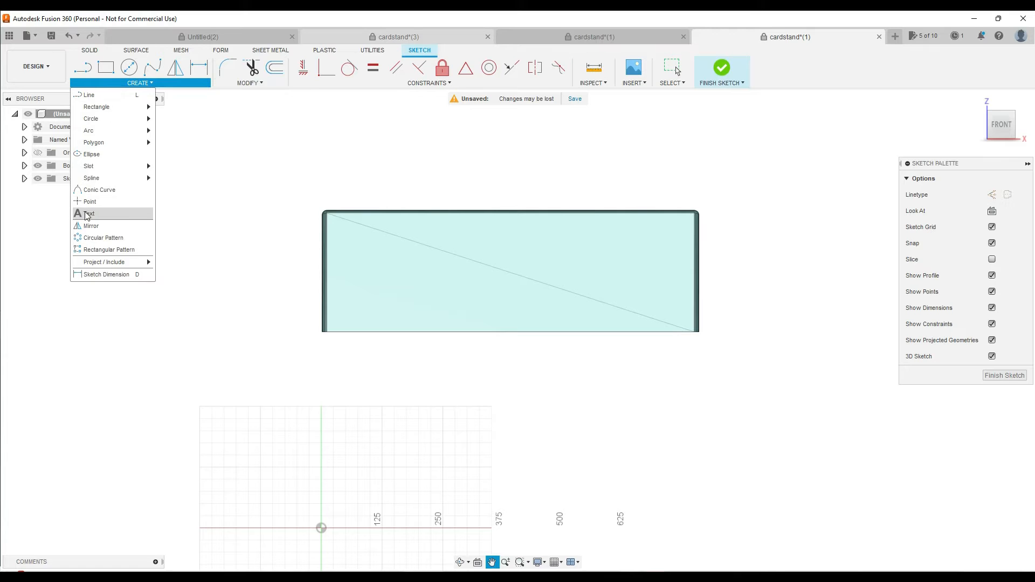
Add the sketch text HELLO! in the Javanese Text font across the stand's front.
left_click(89, 214)
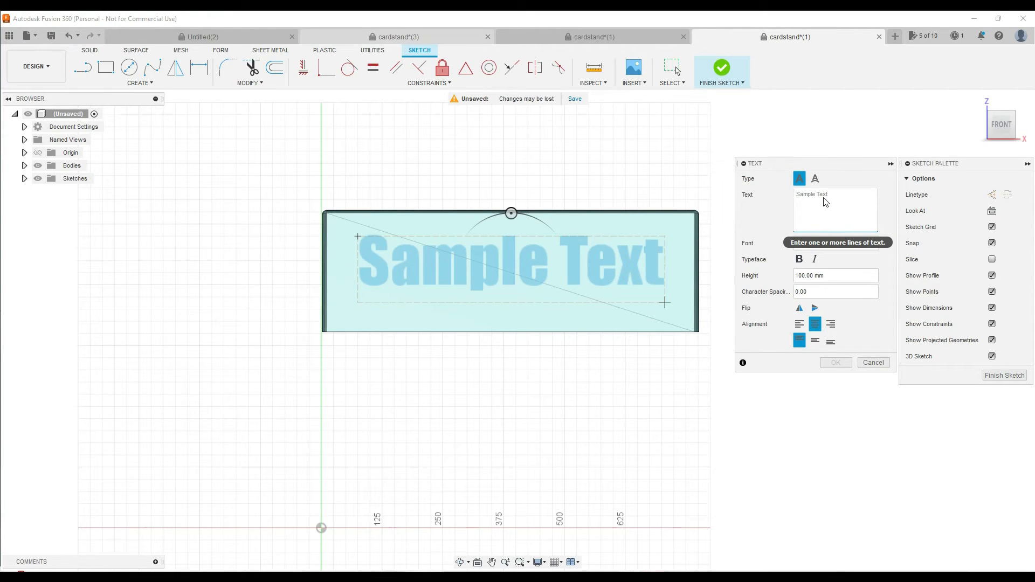
type("HELLO!")
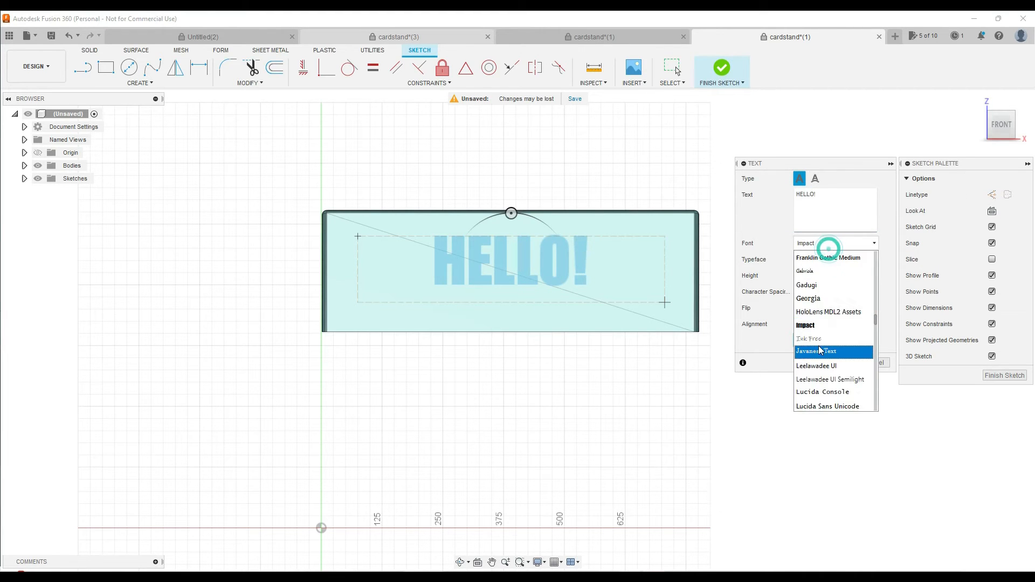
left_click(815, 351)
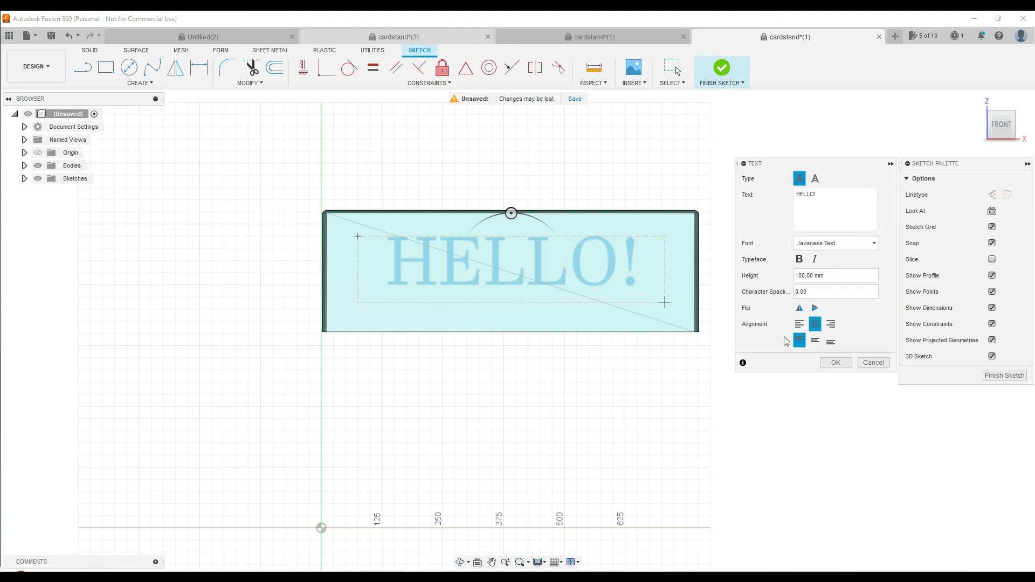
left_click(835, 362)
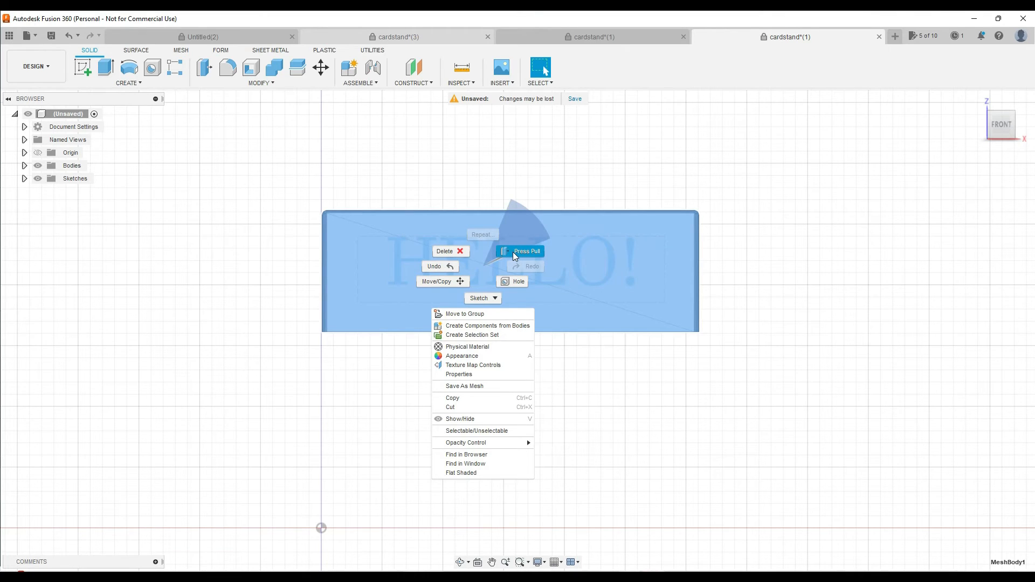
Extrude the HELLO! text profile 200 mm outward as raised lettering on the stand.
left_click(527, 250)
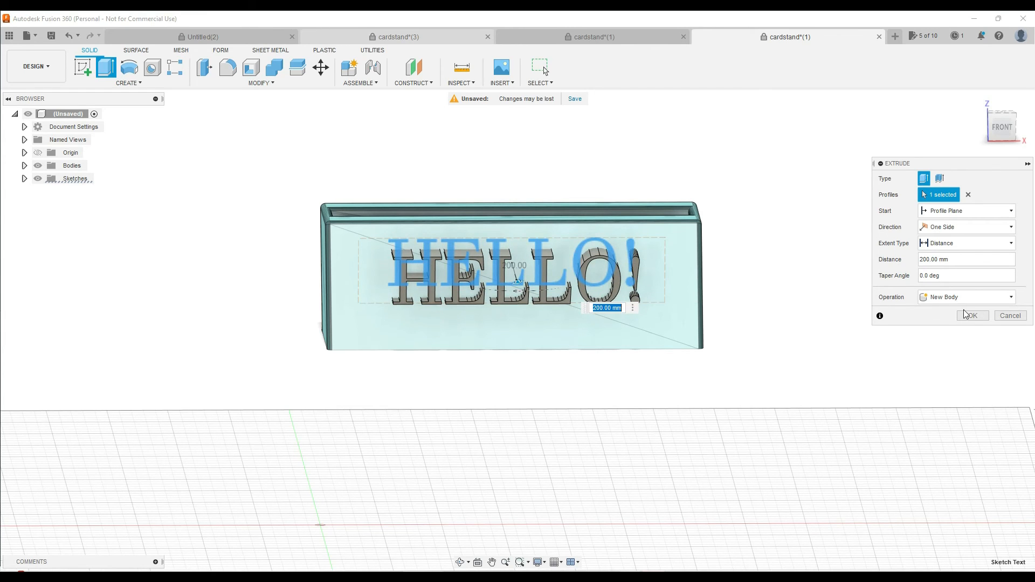
left_click(971, 315)
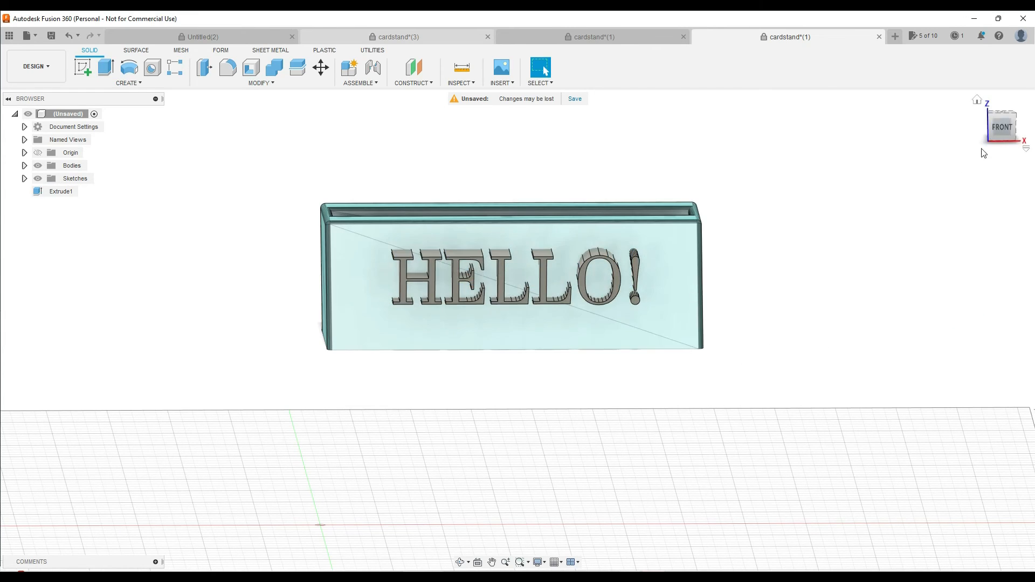